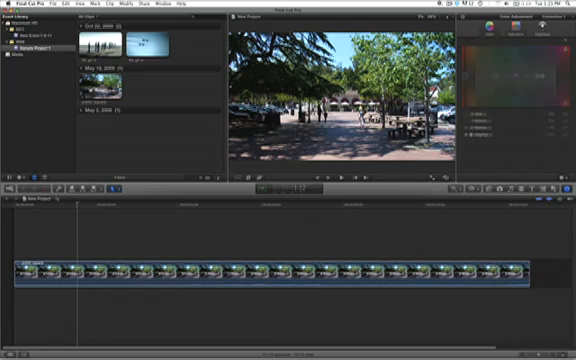
# Rebalance exposure in the Color Board: shadows lowered, midtones brightened, highlights pulled down.
pyautogui.click(530, 32)
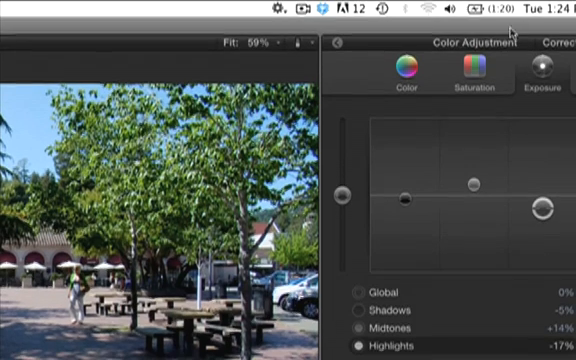
pyautogui.click(336, 44)
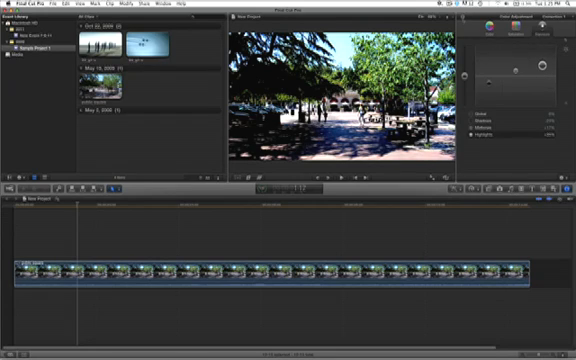
# Return from the Color Board to the clip's Video Inspector, keeping the correction applied.
pyautogui.click(496, 20)
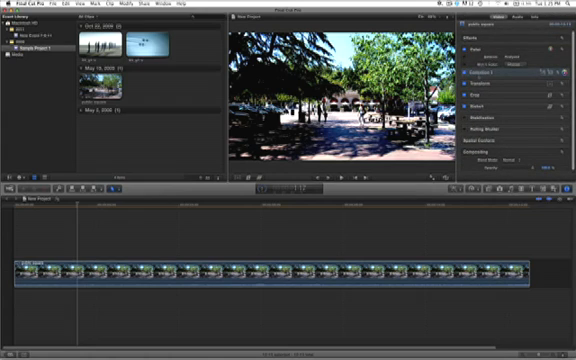